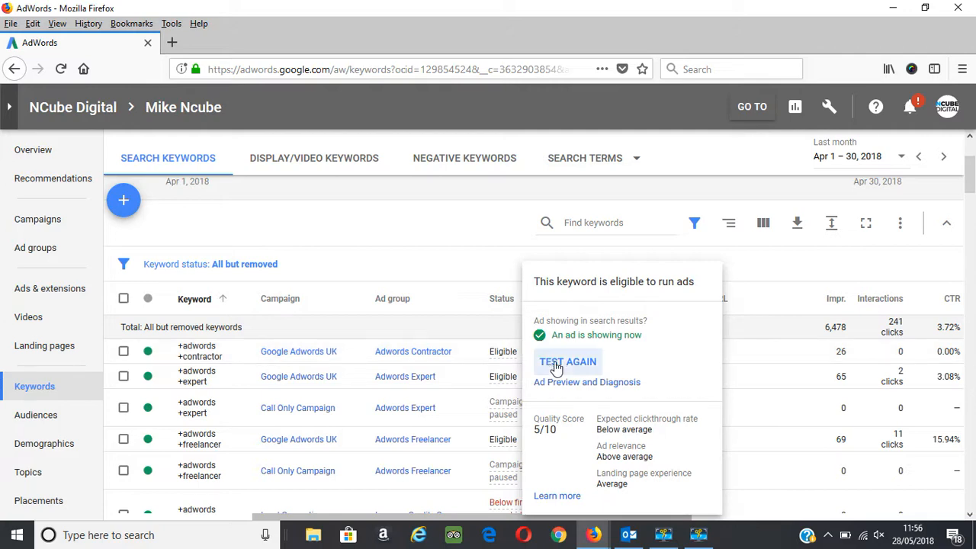
mouse_move(584, 436)
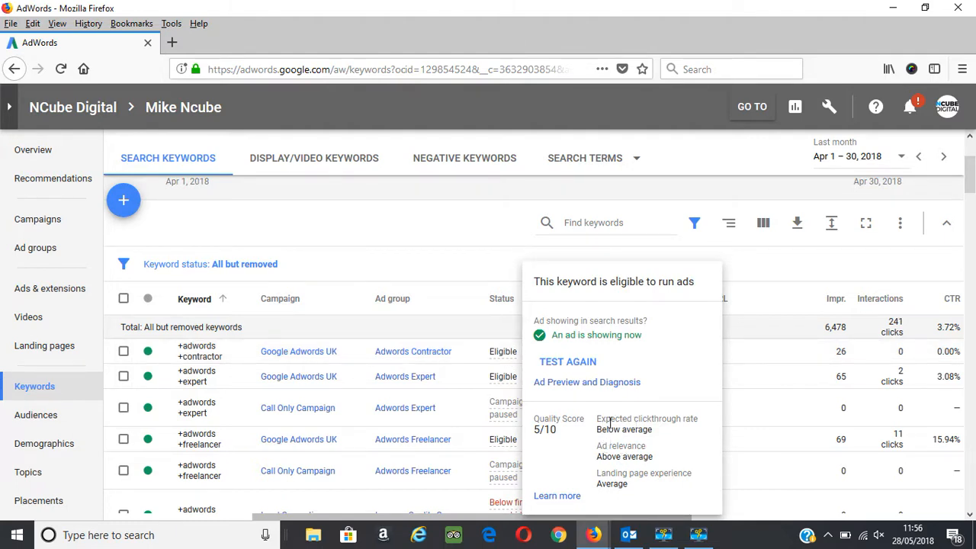
mouse_move(580, 453)
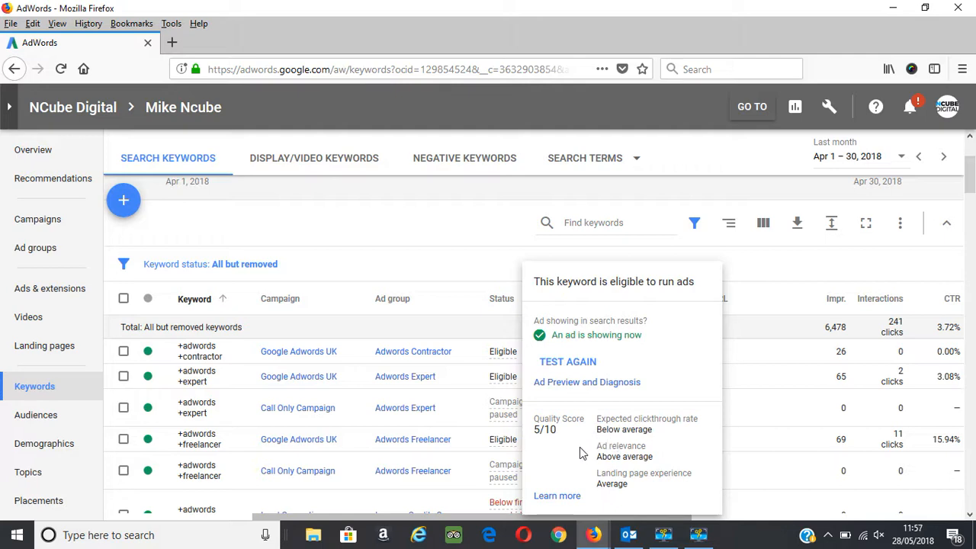
mouse_move(549, 448)
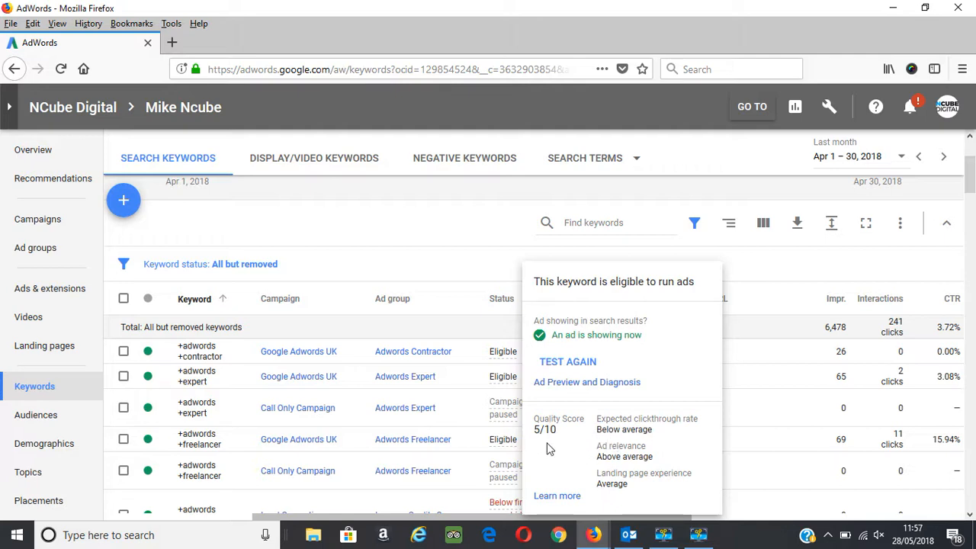
mouse_move(573, 442)
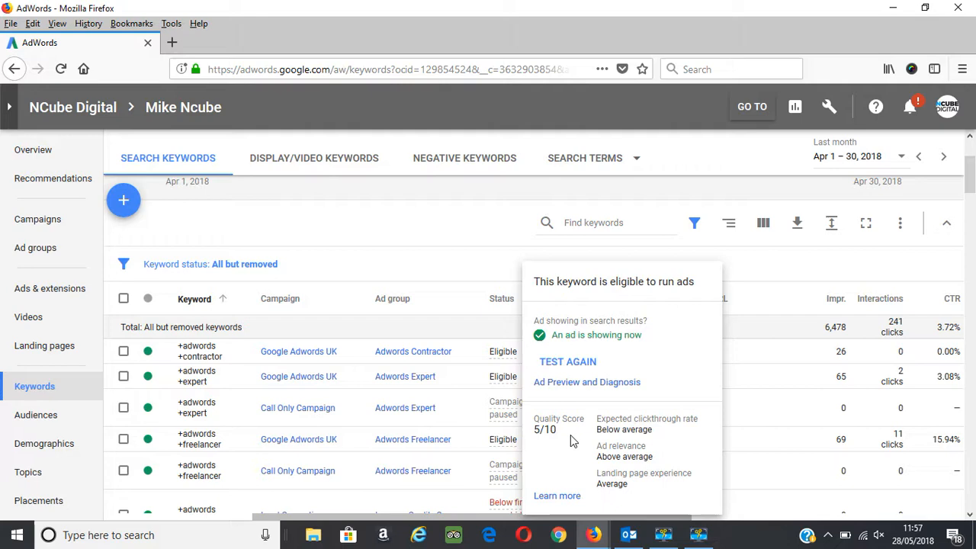
mouse_move(609, 441)
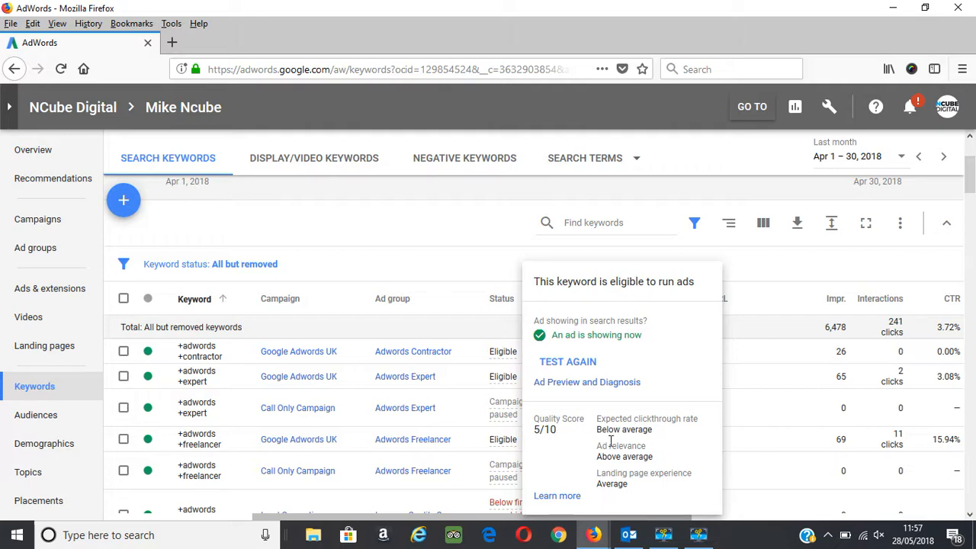
mouse_move(551, 445)
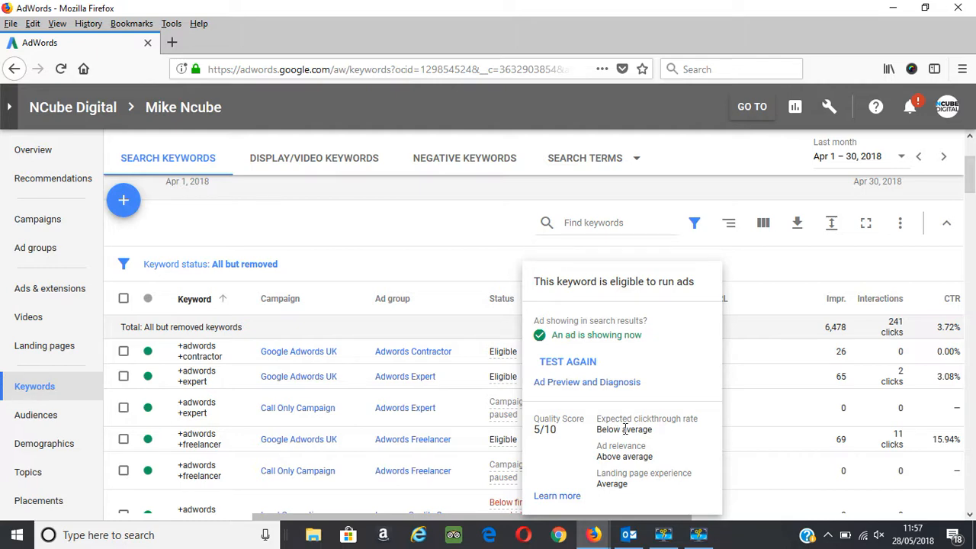
mouse_move(627, 440)
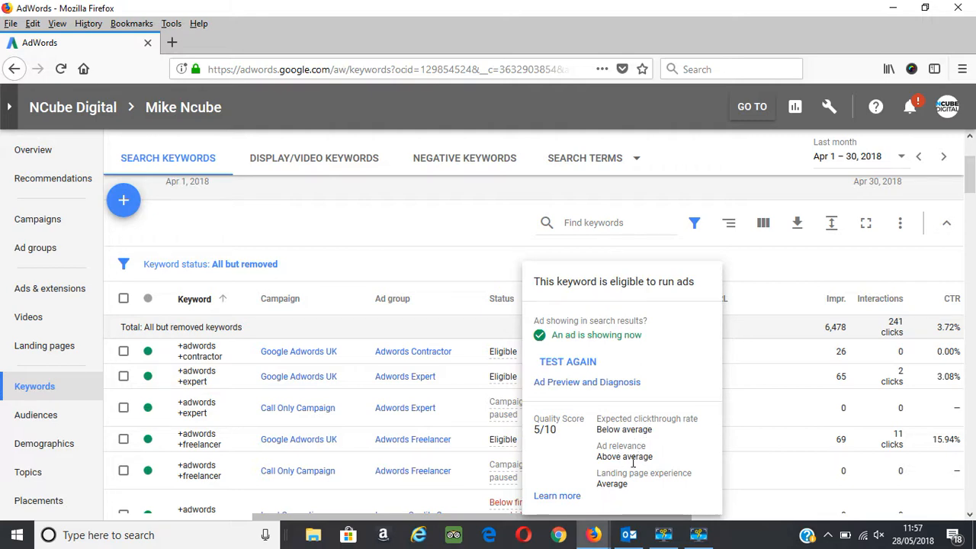
mouse_move(615, 497)
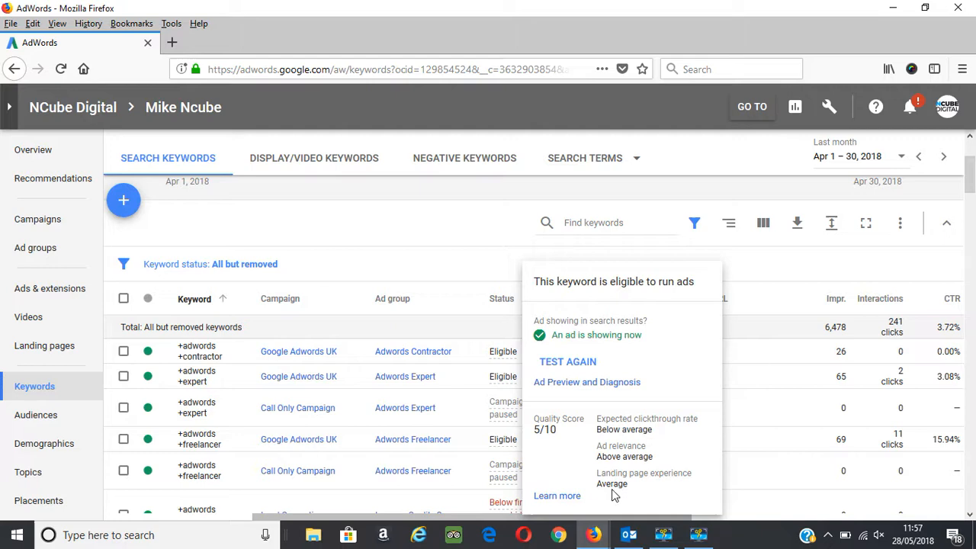
mouse_move(557, 443)
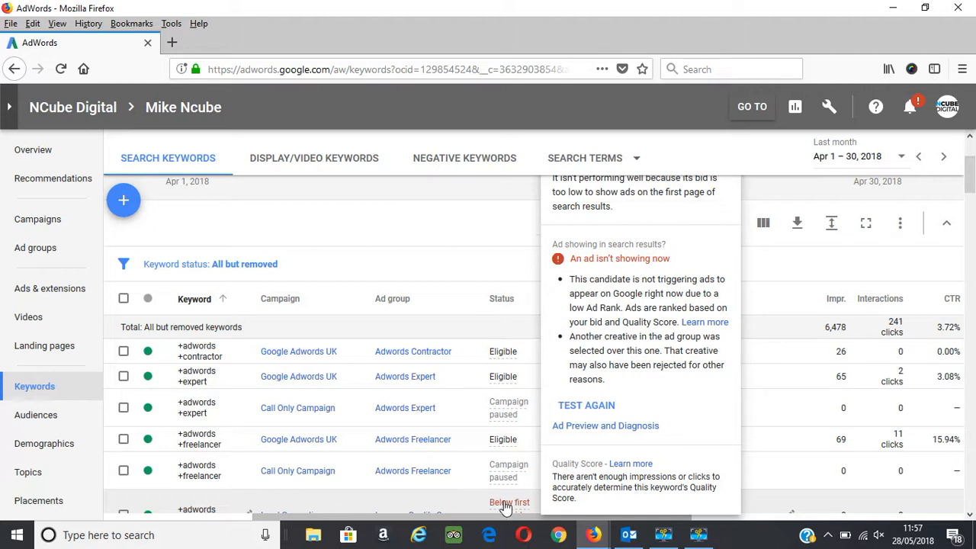
scroll(down, 3)
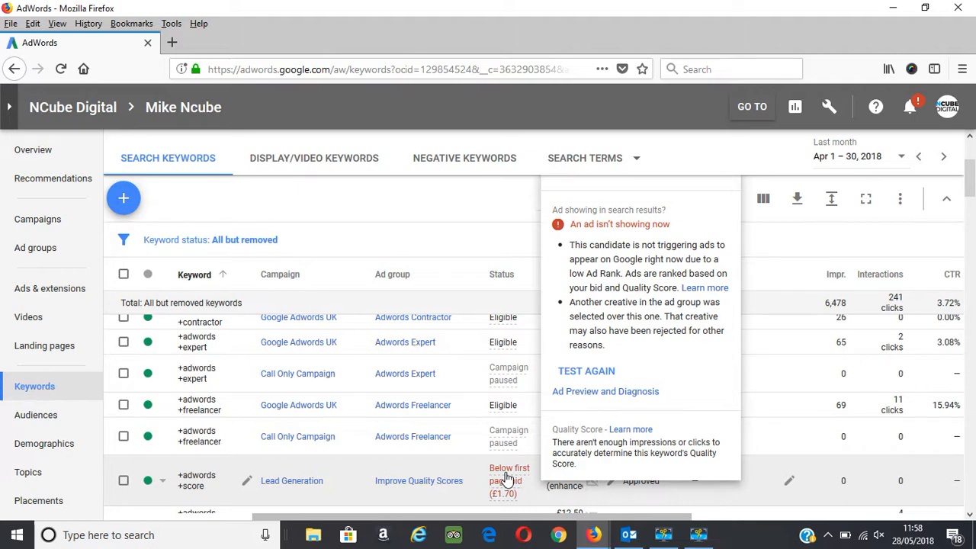
mouse_move(609, 454)
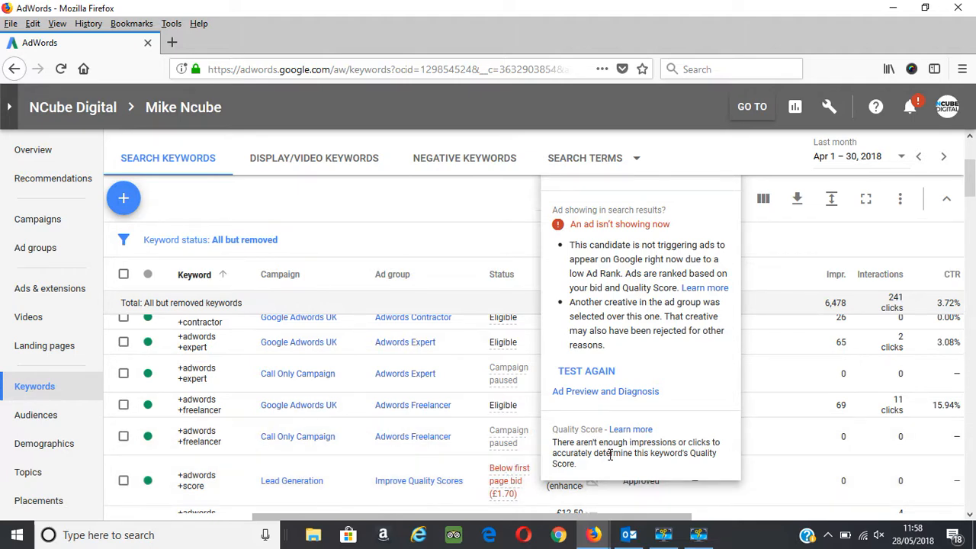
mouse_move(606, 472)
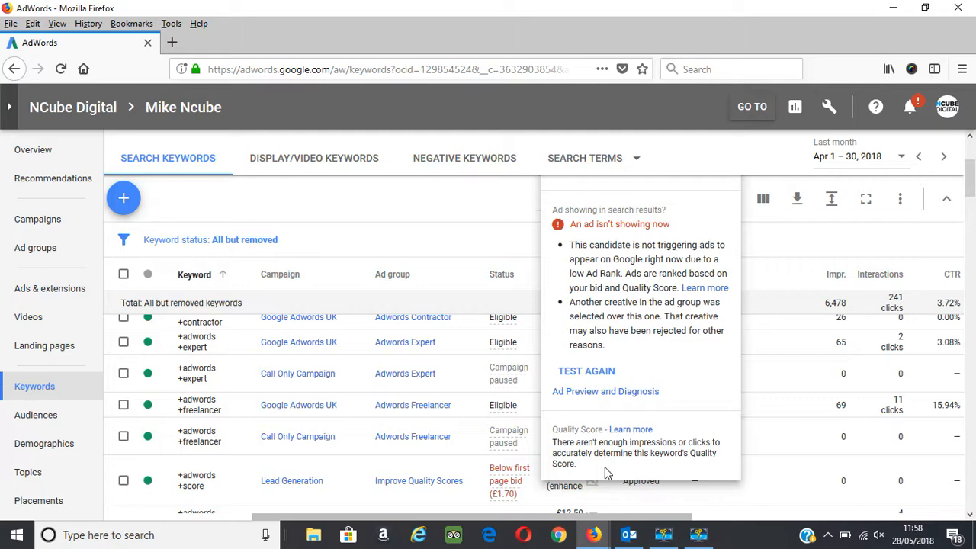
mouse_move(627, 472)
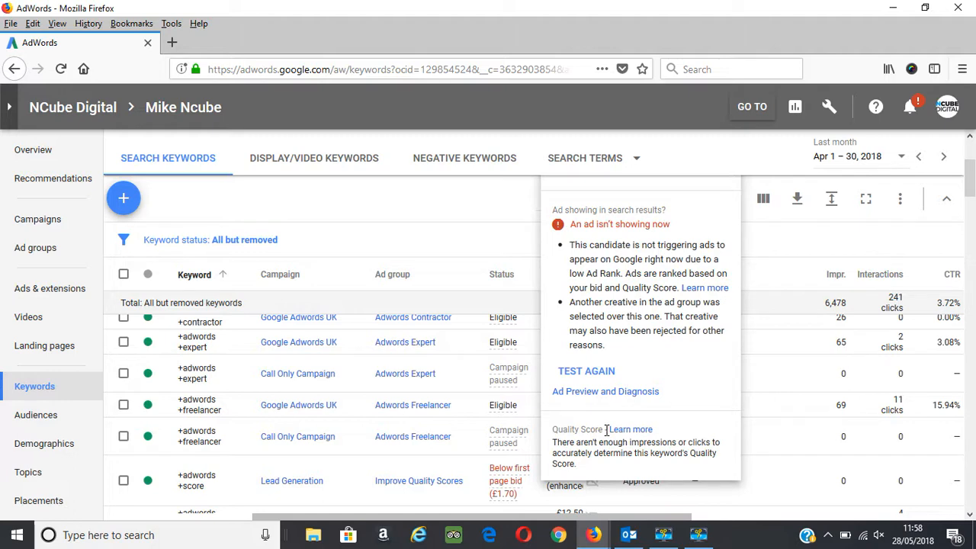
mouse_move(581, 453)
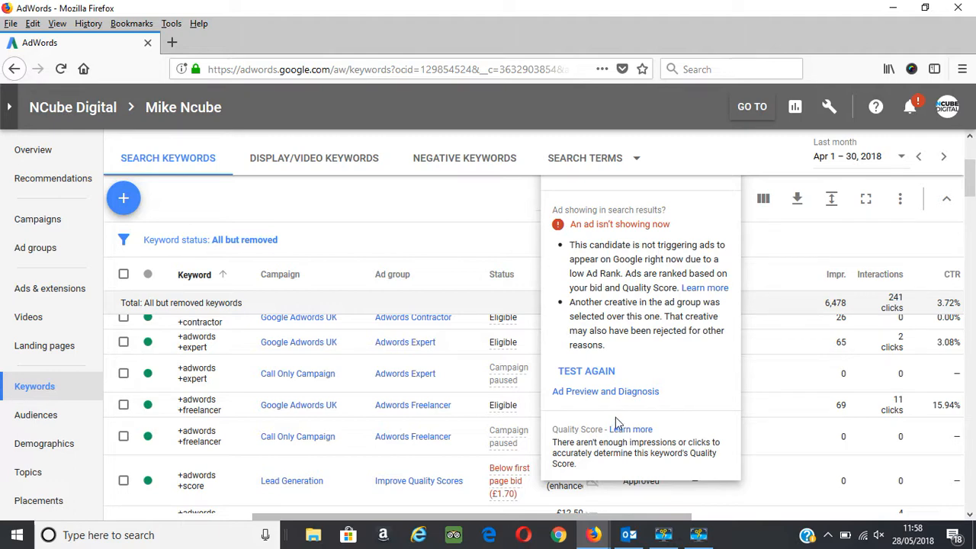
mouse_move(499, 341)
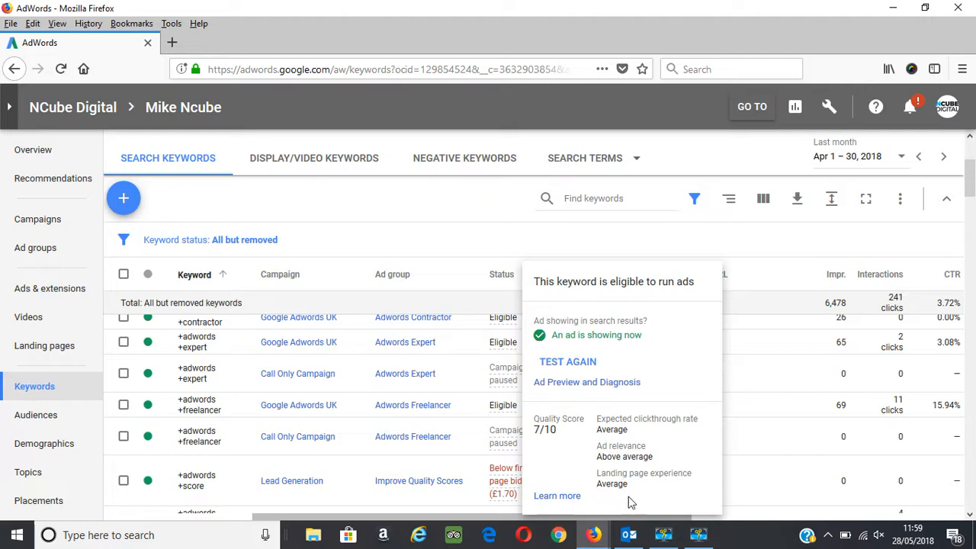
mouse_move(618, 488)
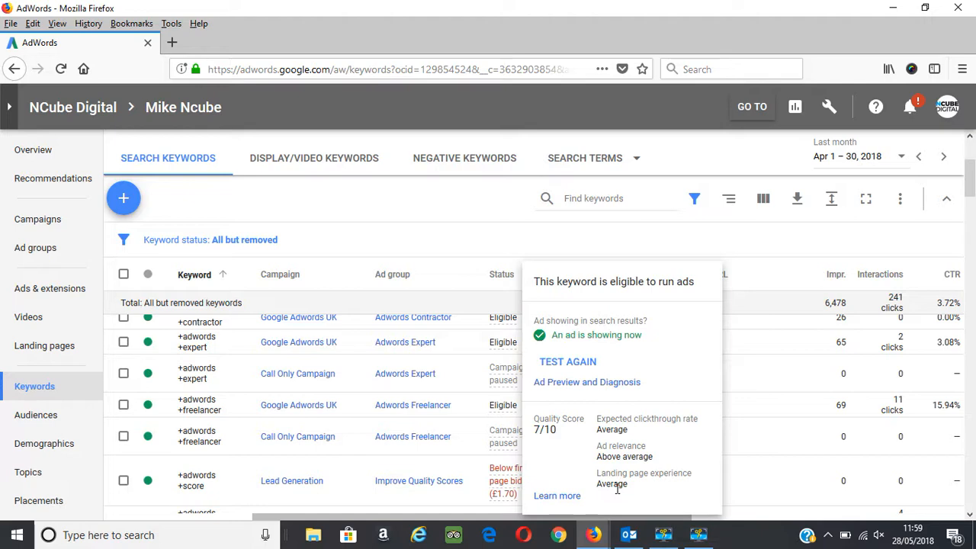
mouse_move(602, 482)
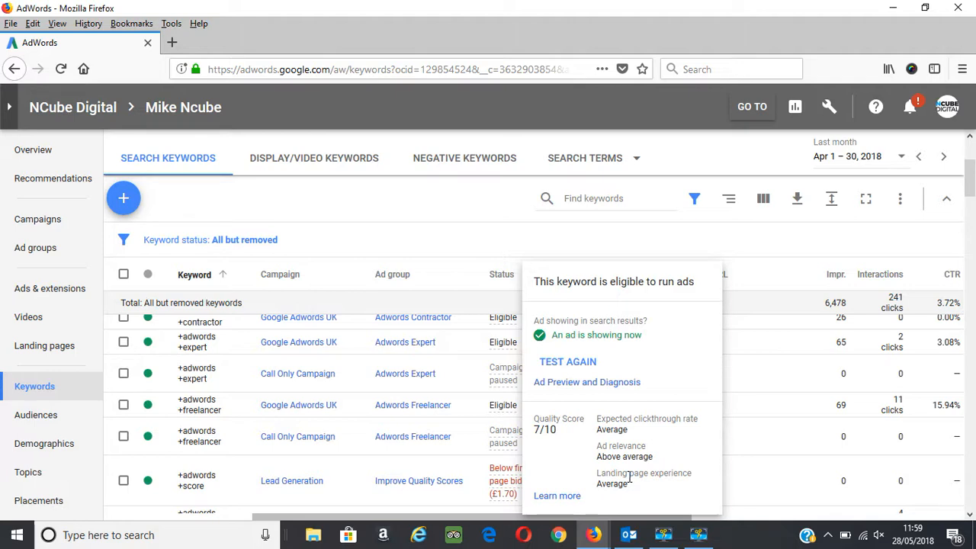
mouse_move(618, 465)
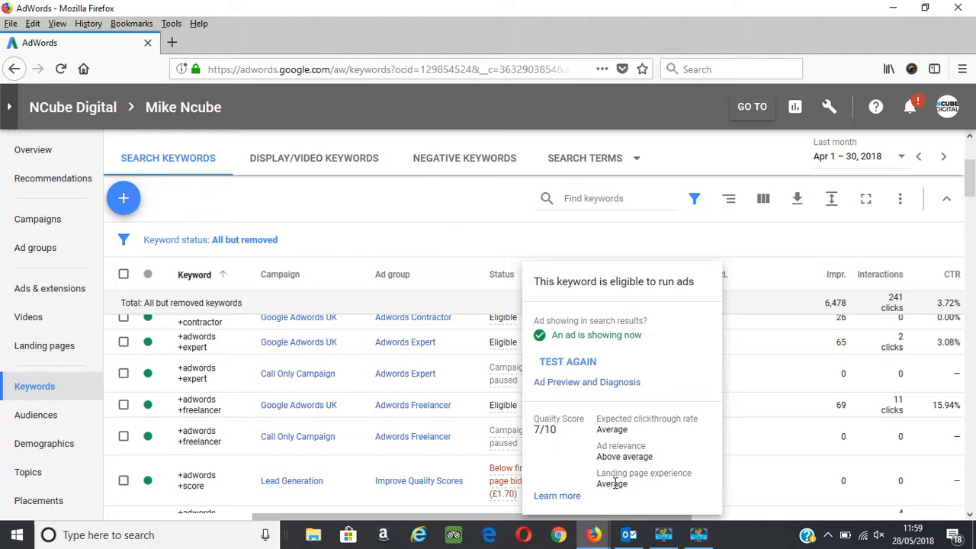
mouse_move(625, 442)
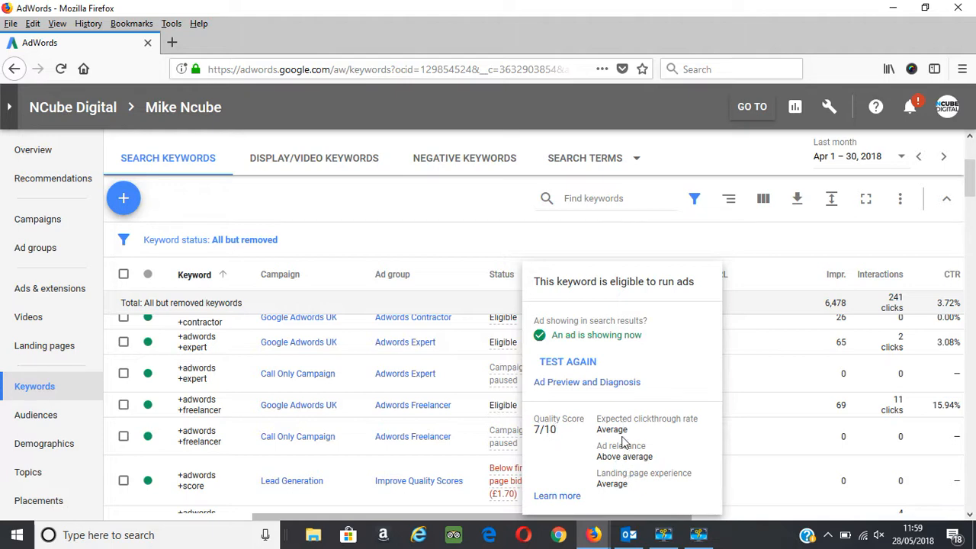
mouse_move(560, 455)
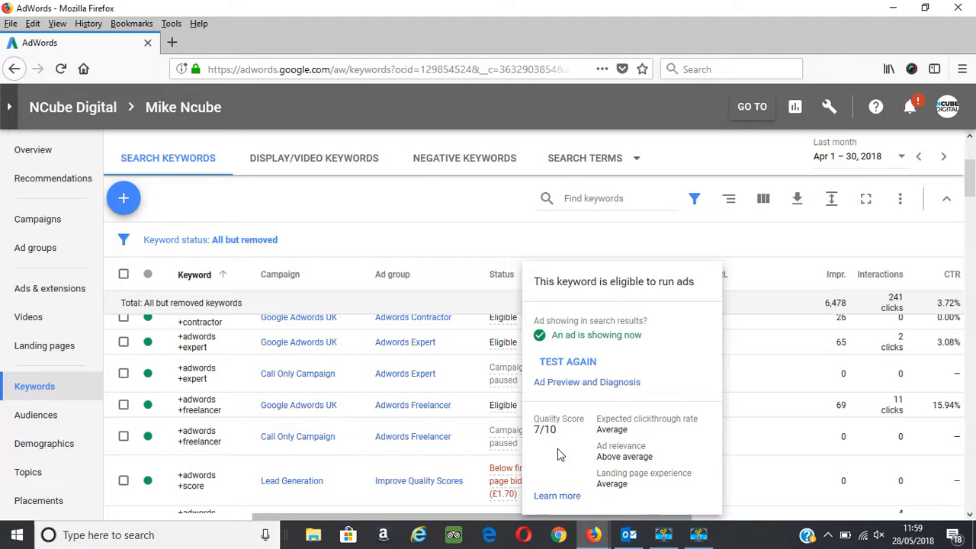
mouse_move(616, 471)
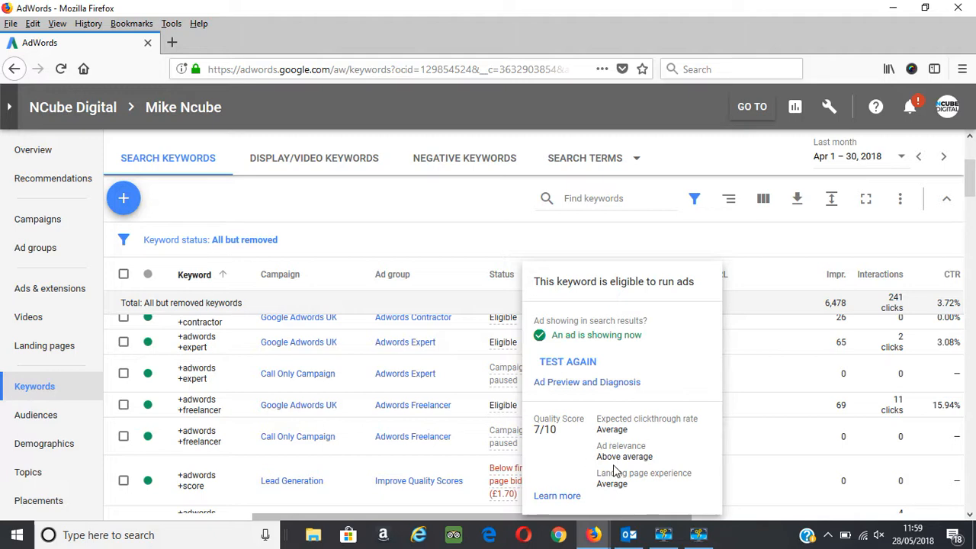
mouse_move(613, 425)
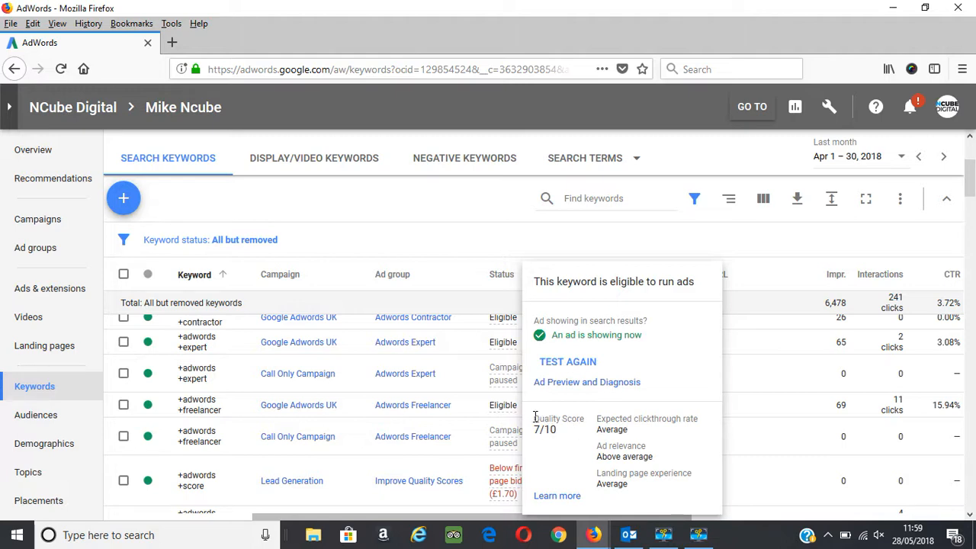
mouse_move(623, 458)
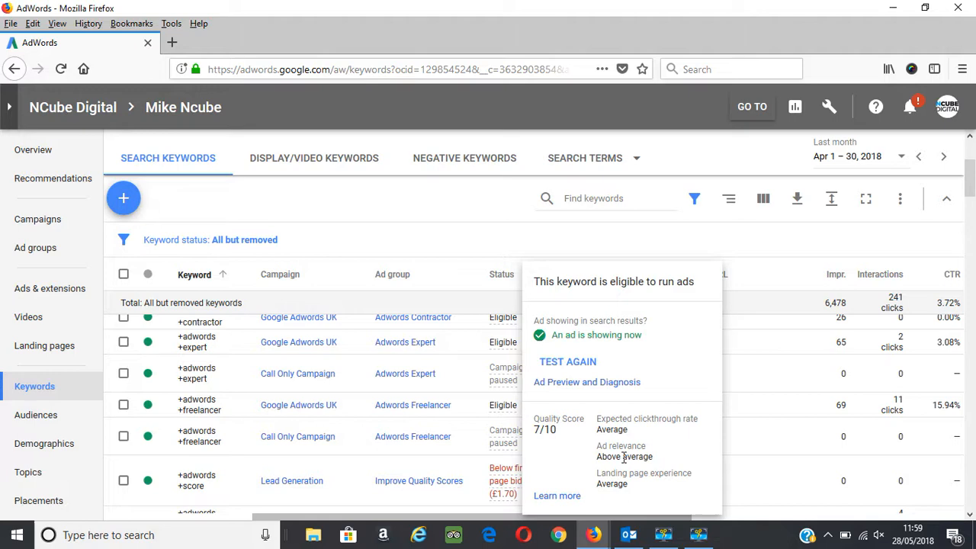
mouse_move(616, 468)
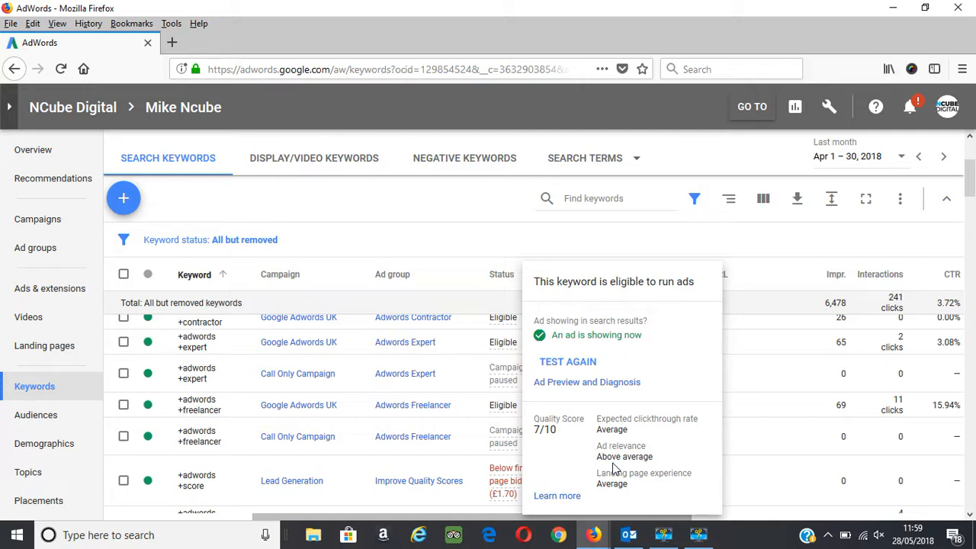
mouse_move(621, 461)
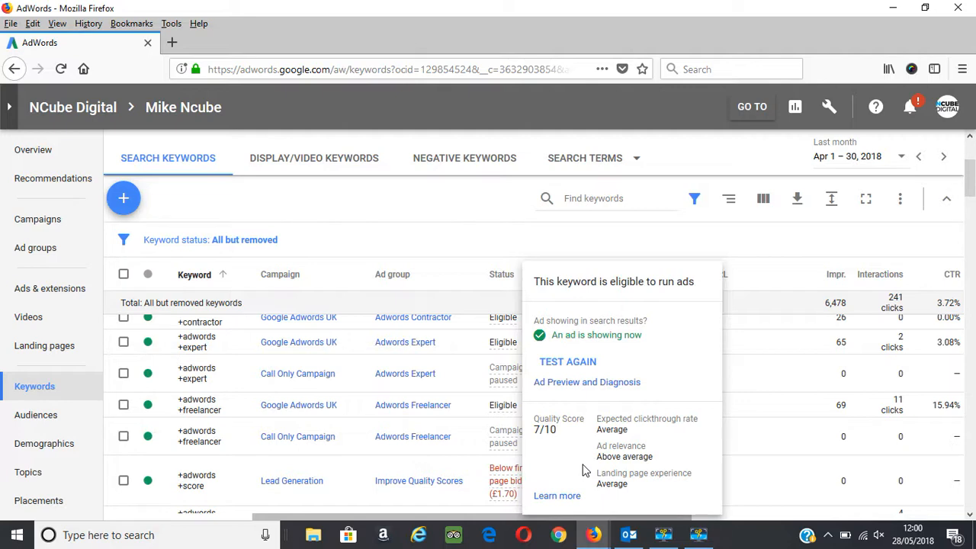
mouse_move(618, 457)
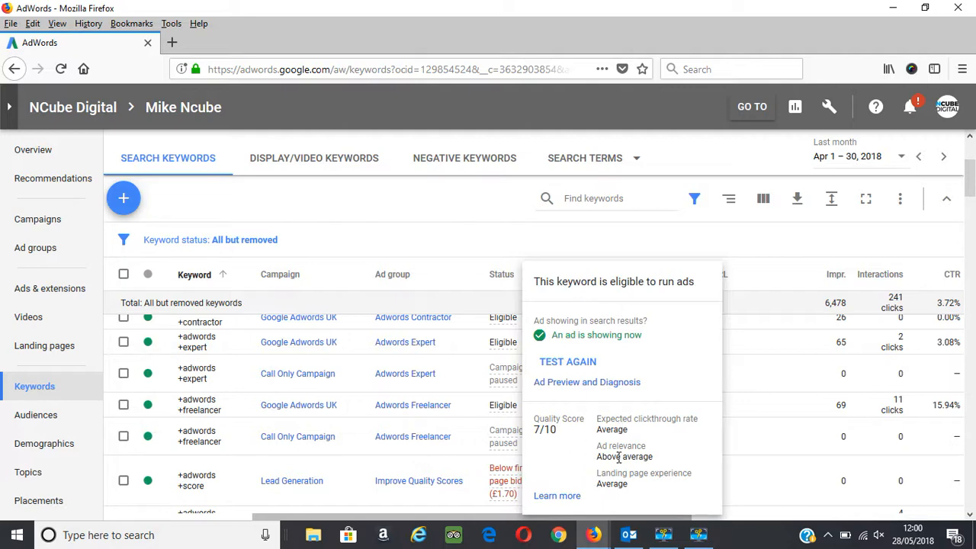